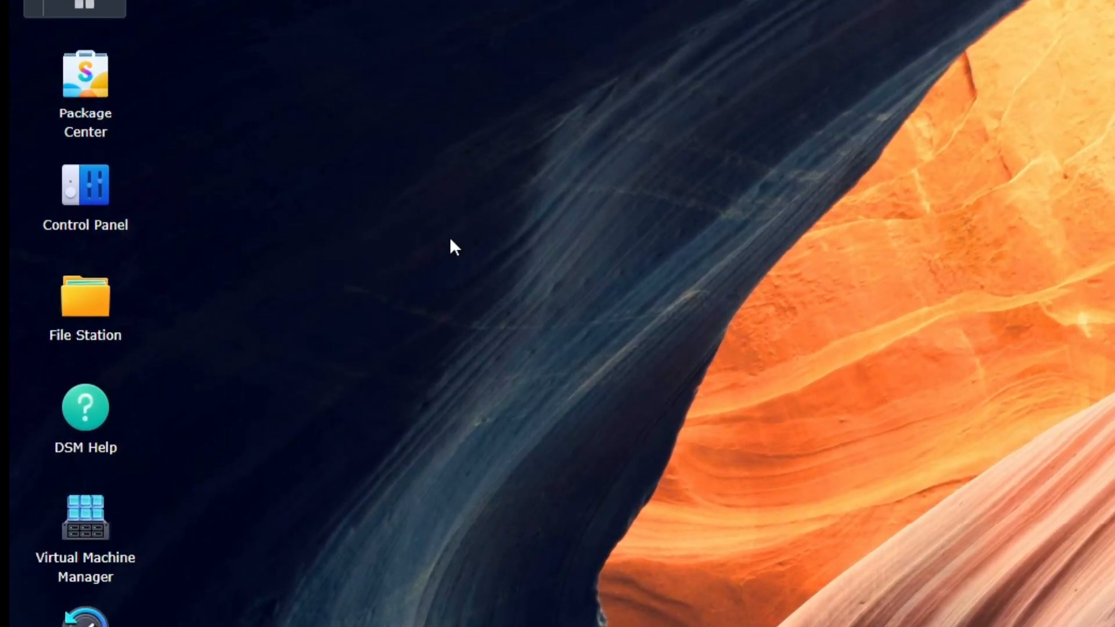
View the UPS configuration under Control Panel's Hardware & Power settings
double_click(85, 193)
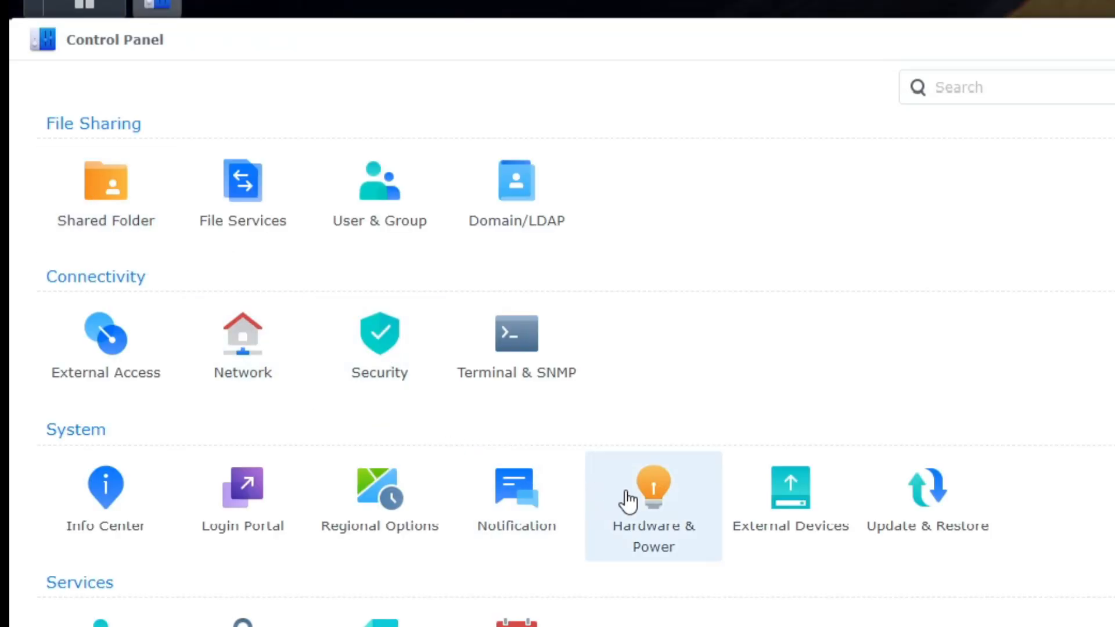
click(651, 498)
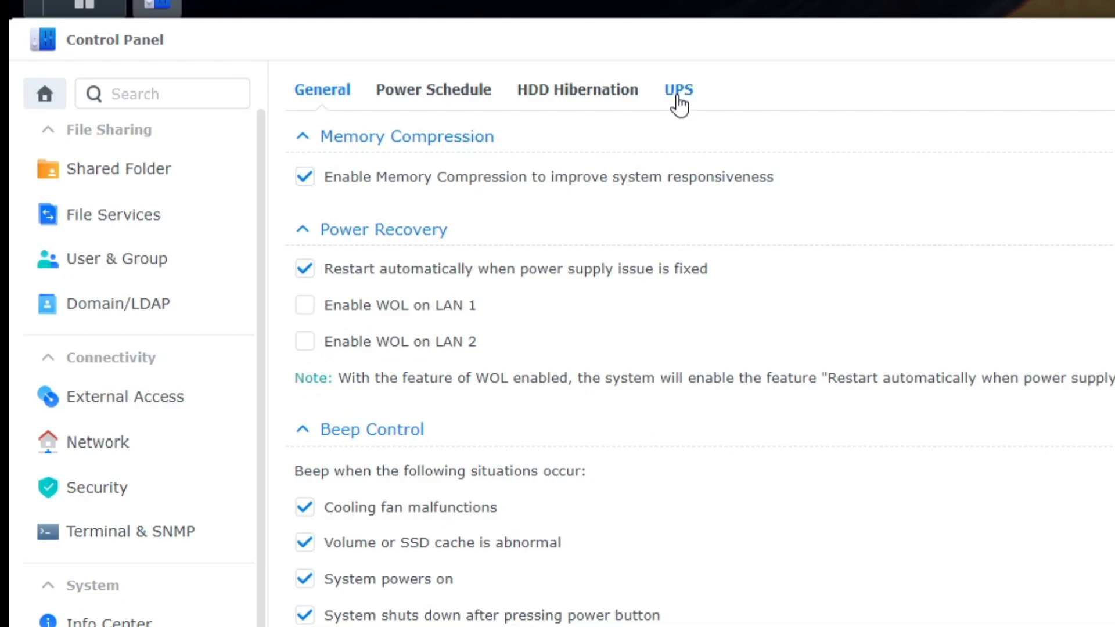
click(677, 89)
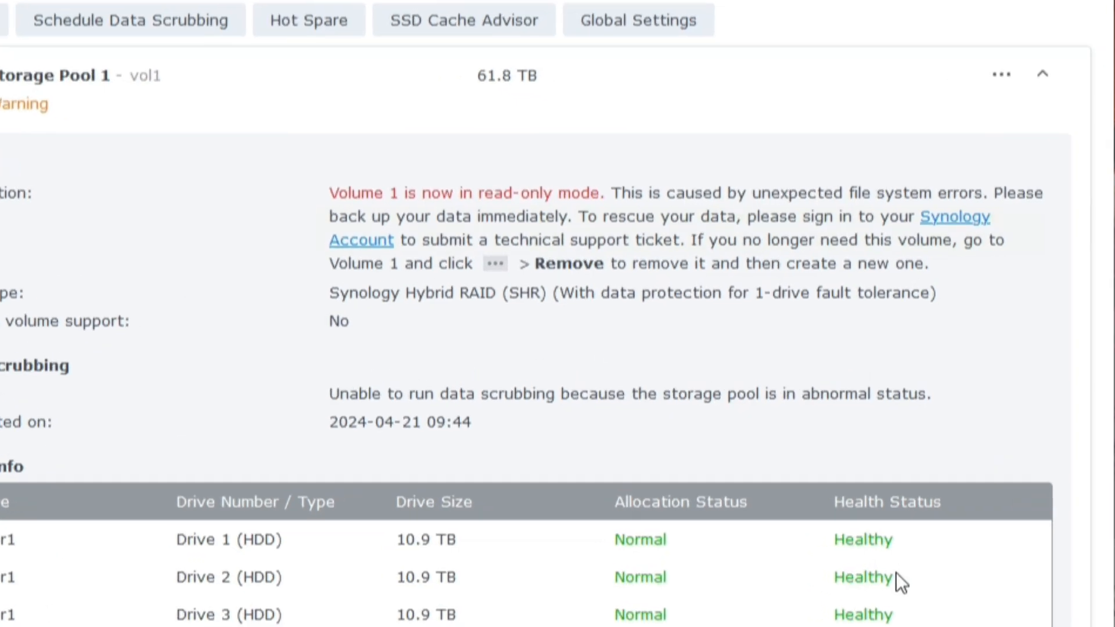
drag(329, 217, 999, 240)
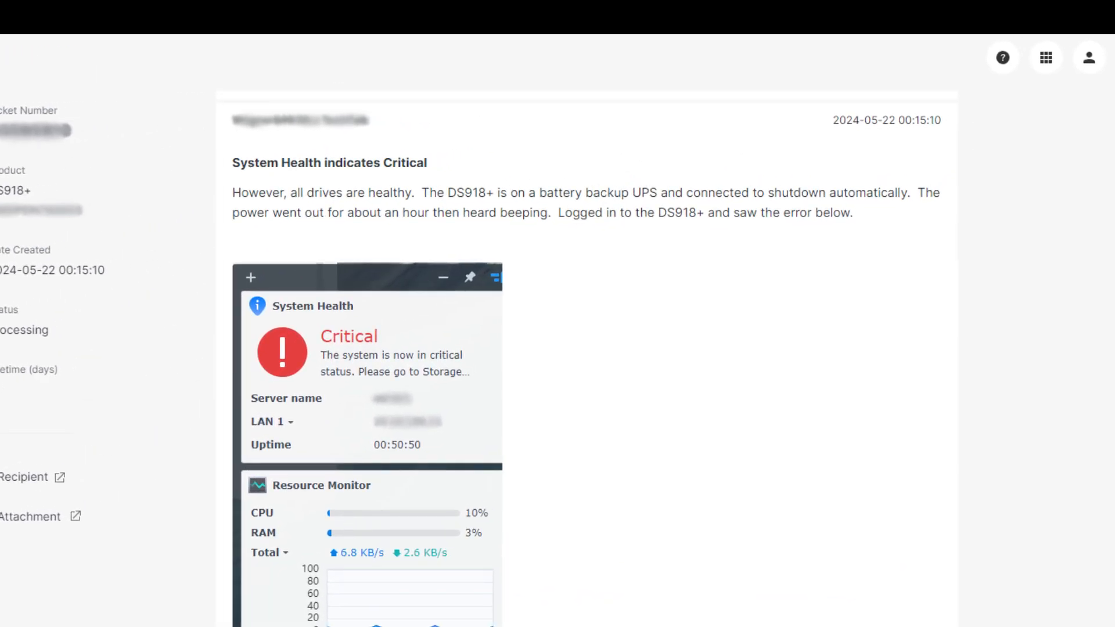
scroll(down, 3)
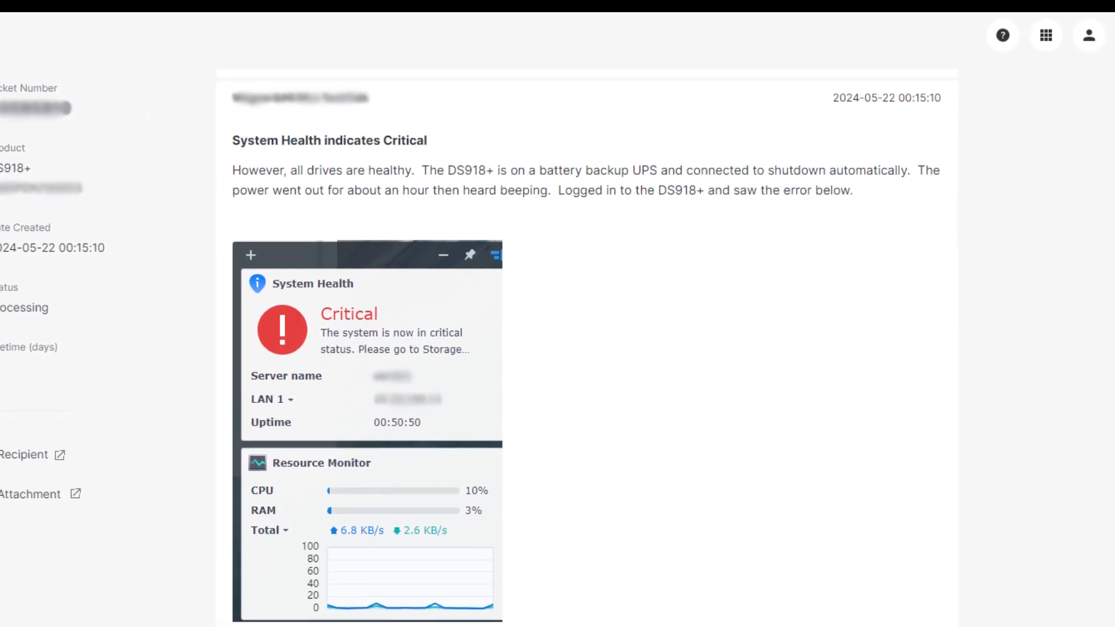
scroll(down, 3)
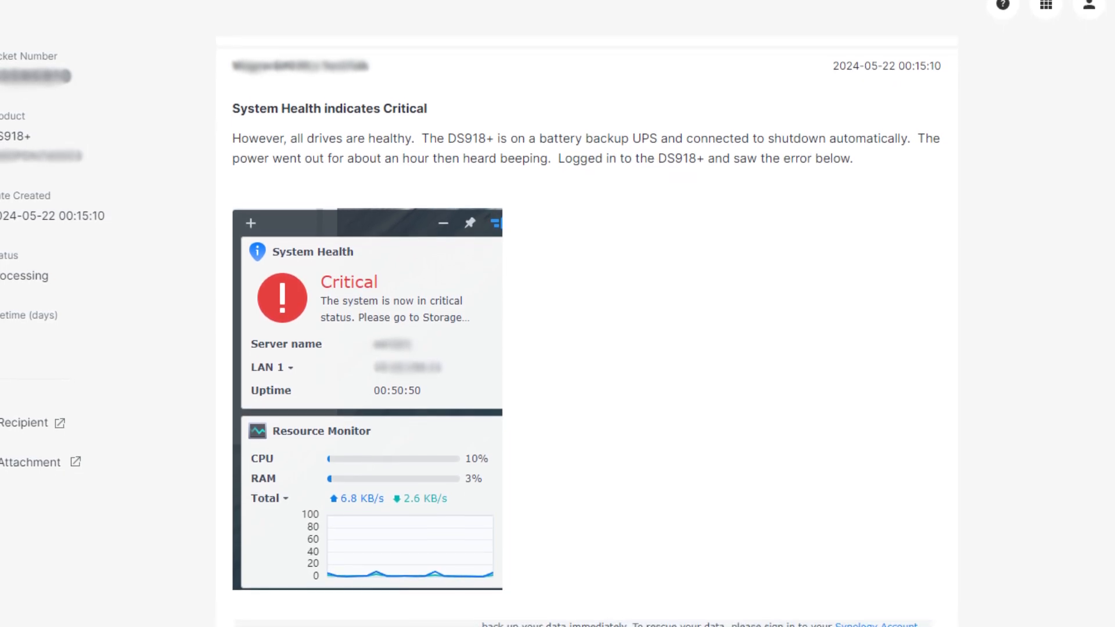
scroll(down, 3)
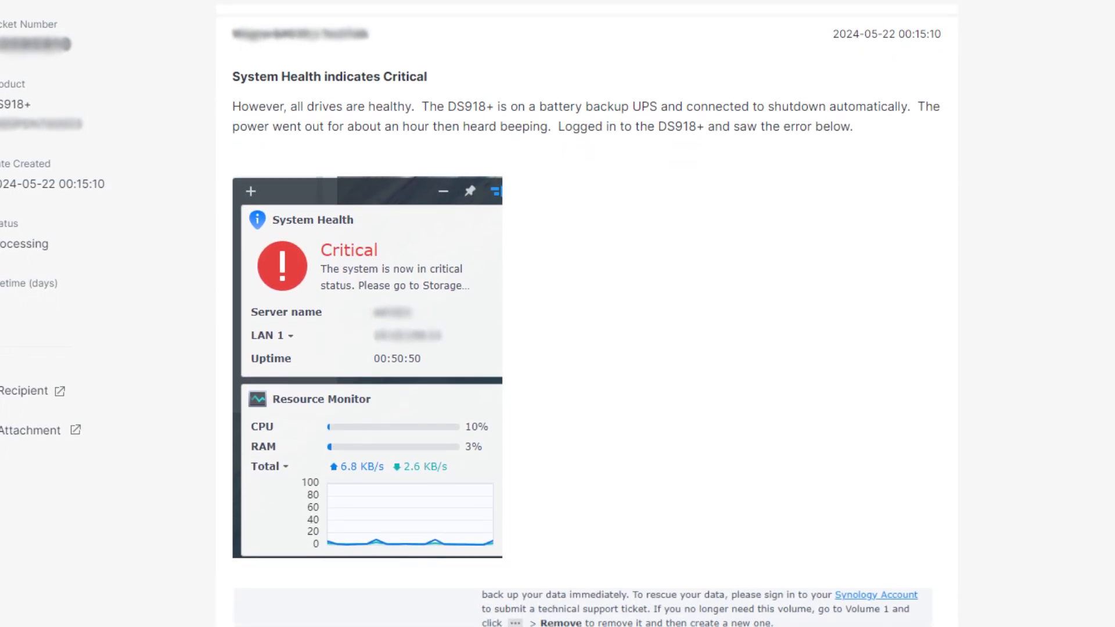
scroll(down, 3)
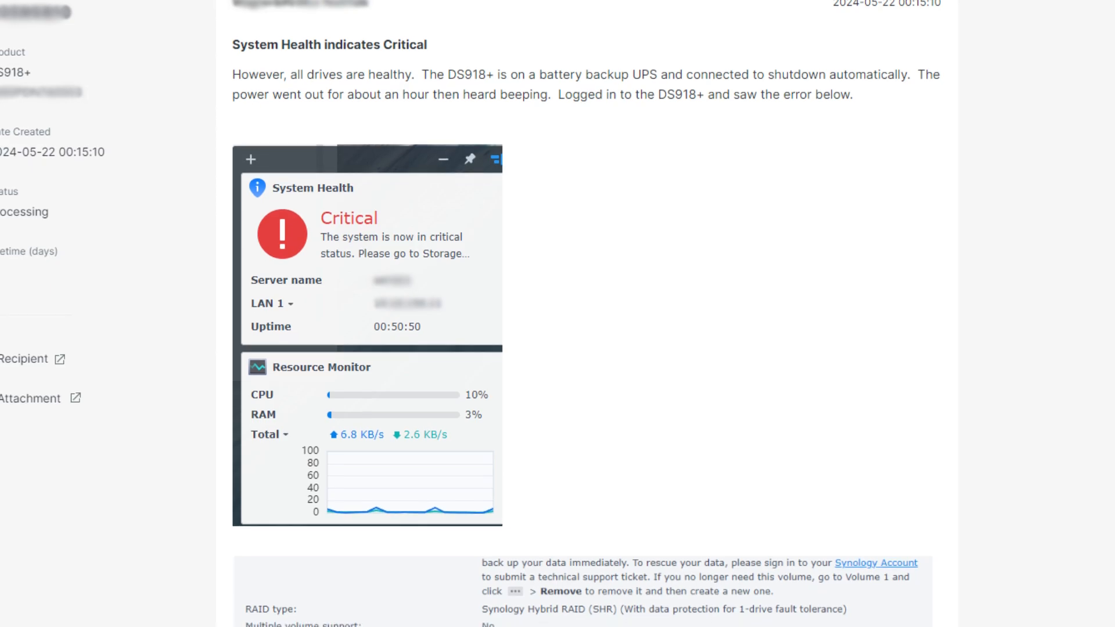
scroll(down, 3)
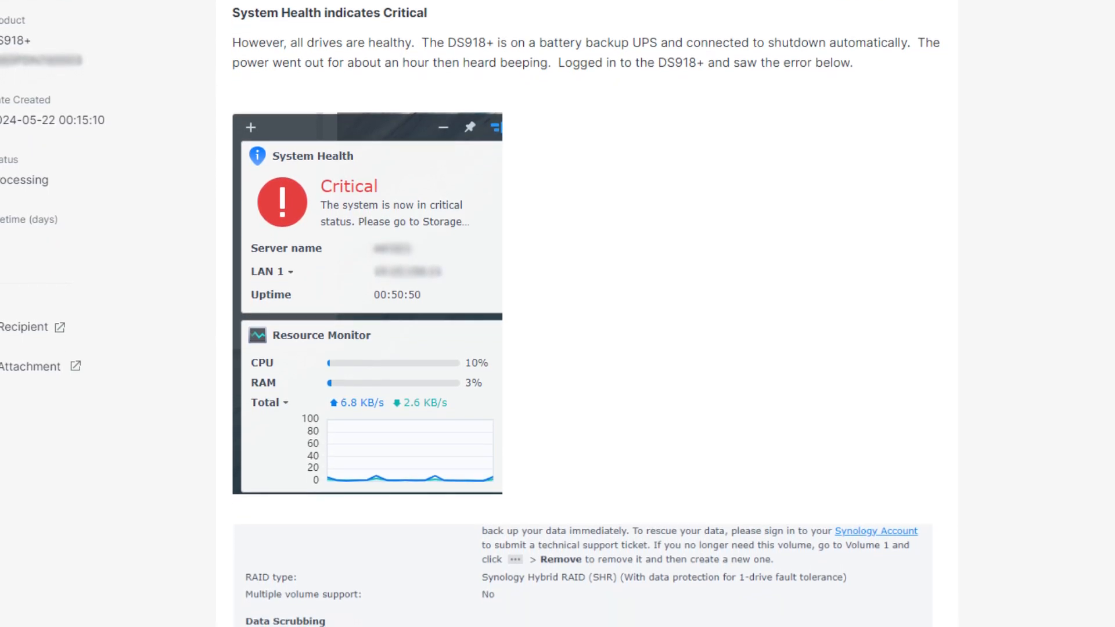
scroll(down, 3)
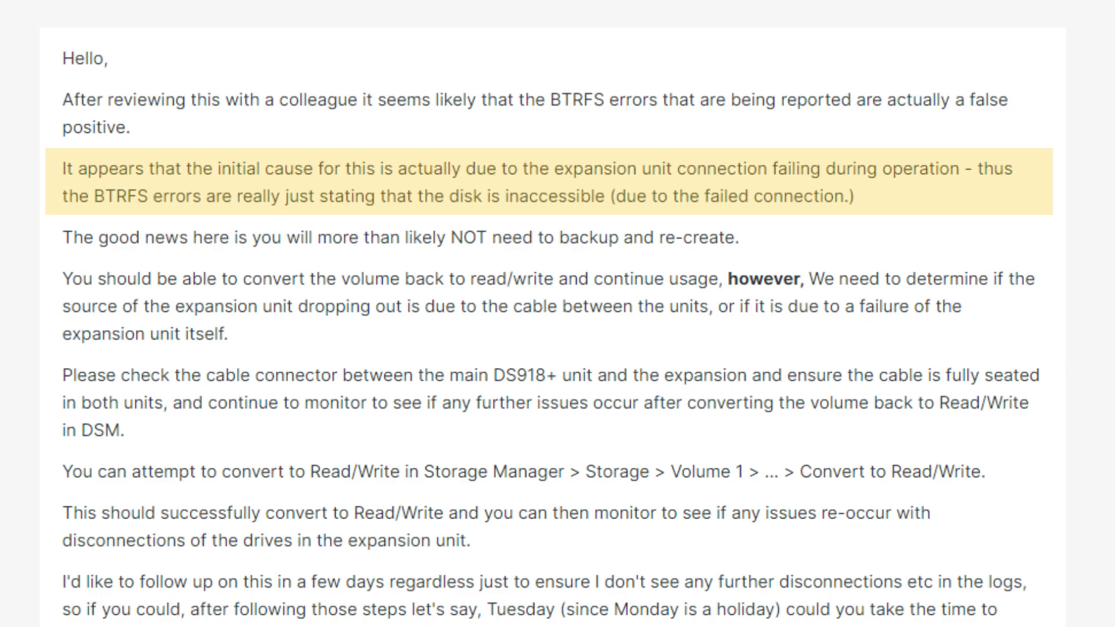
Convert Volume 1 back to read/write in Storage Manager, acknowledging the conversion risk
scroll(down, 3)
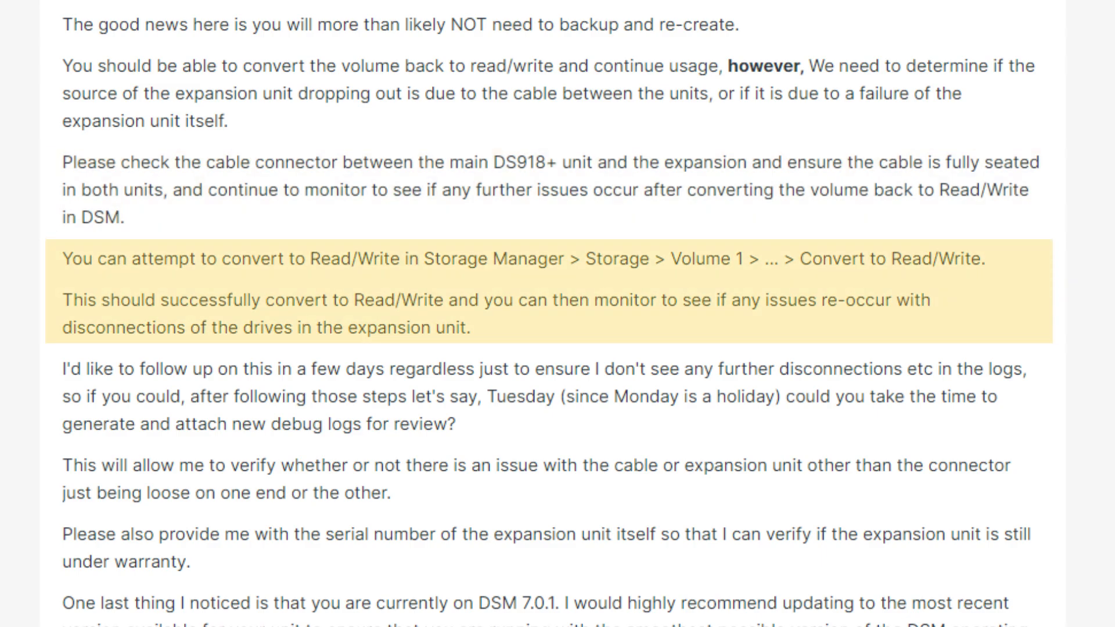
scroll(down, 3)
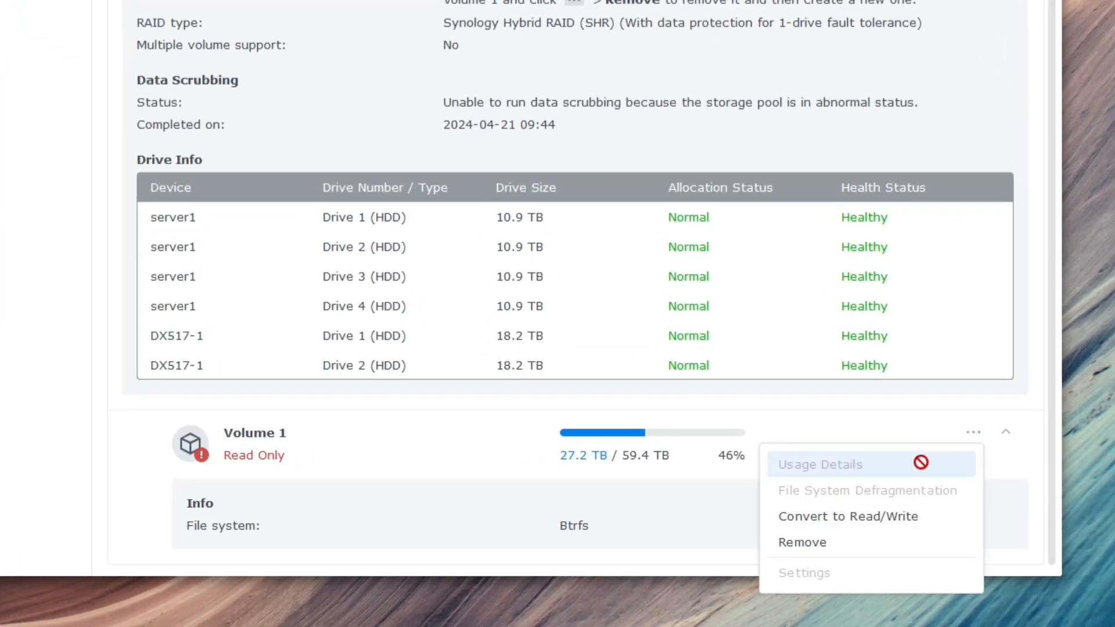
click(847, 516)
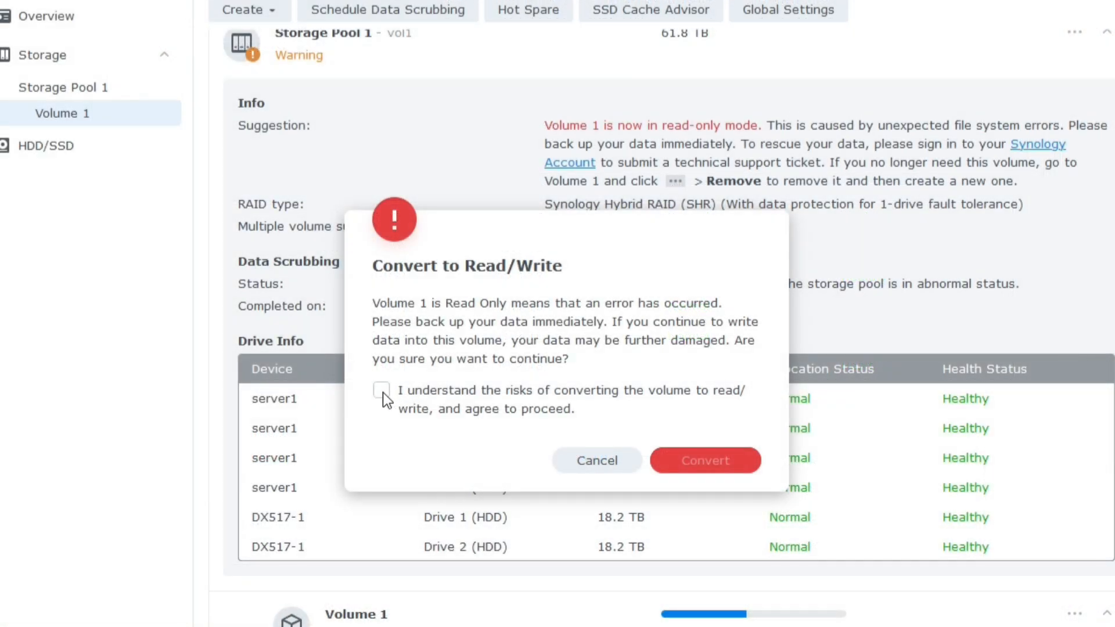
click(381, 390)
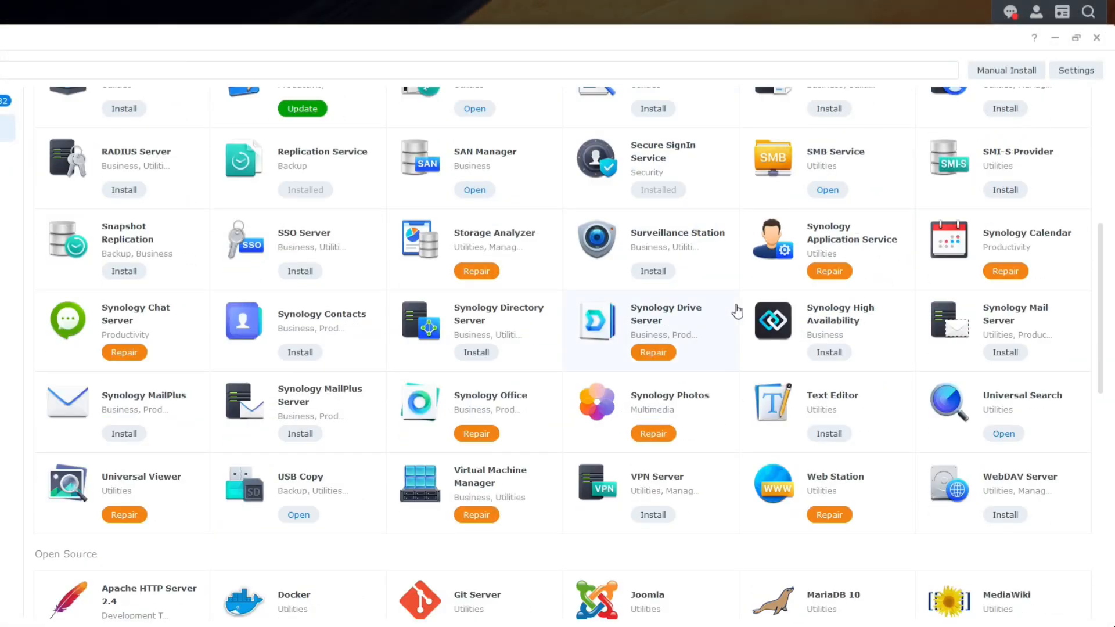
mouse_move(476, 271)
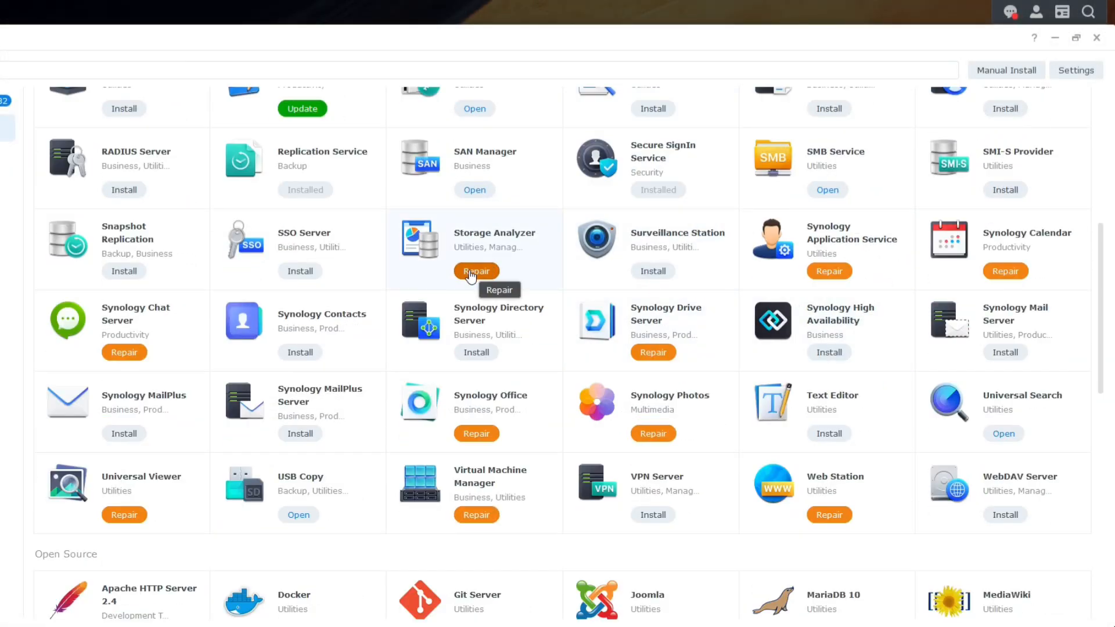
Repair the Storage Analyzer package in Package Center
click(476, 270)
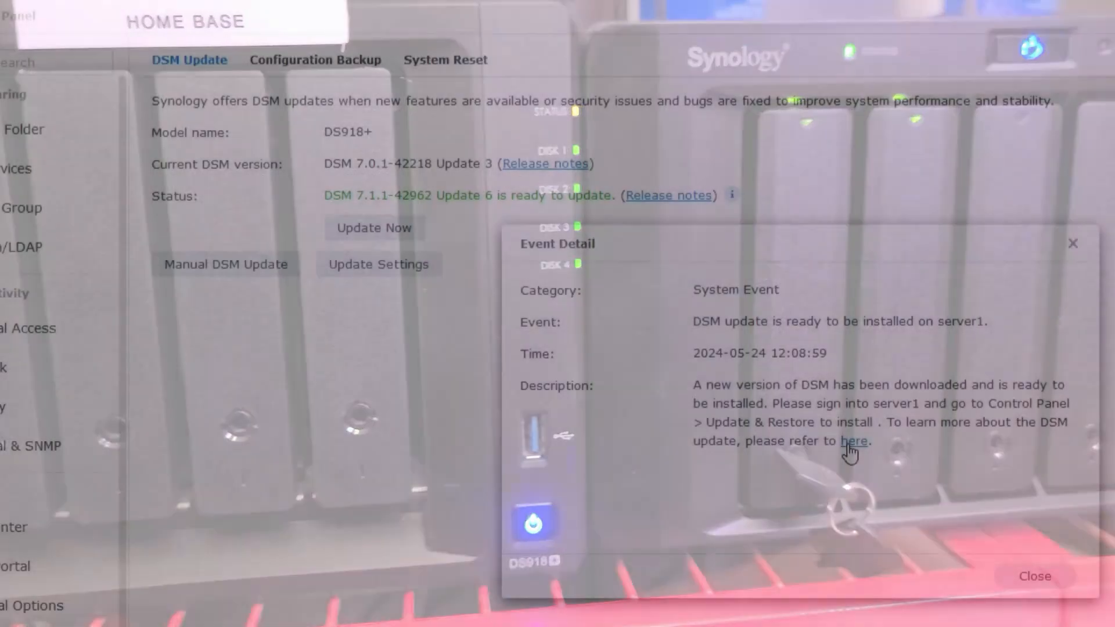
Install DSM 7.1.1-42962 Update 6, agreeing to the update notice and confirming the lengthy installation
click(1033, 576)
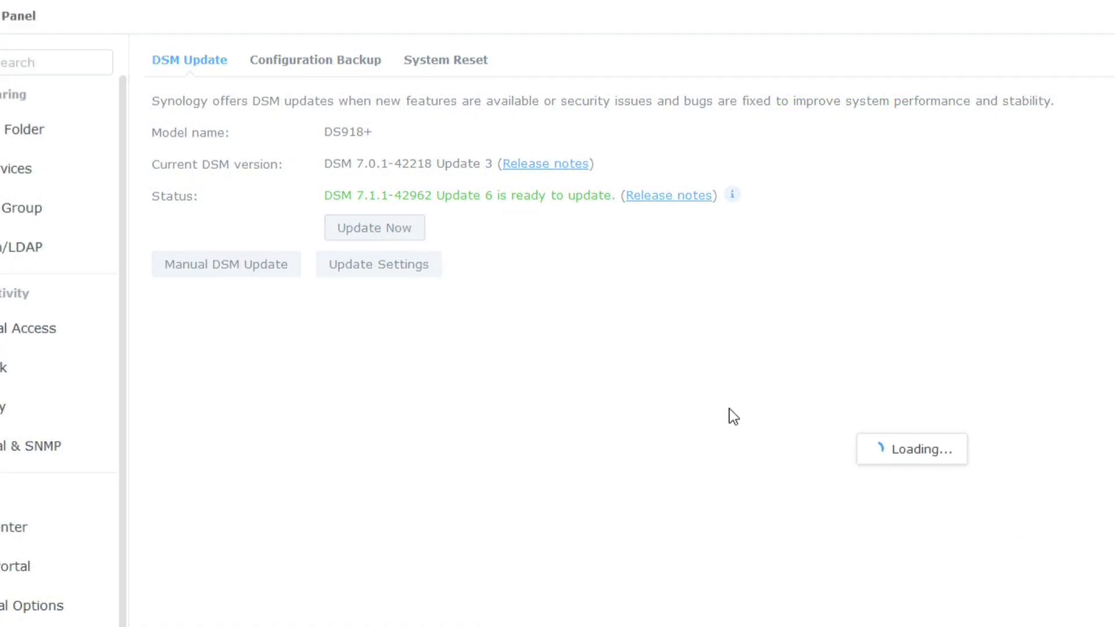
click(373, 227)
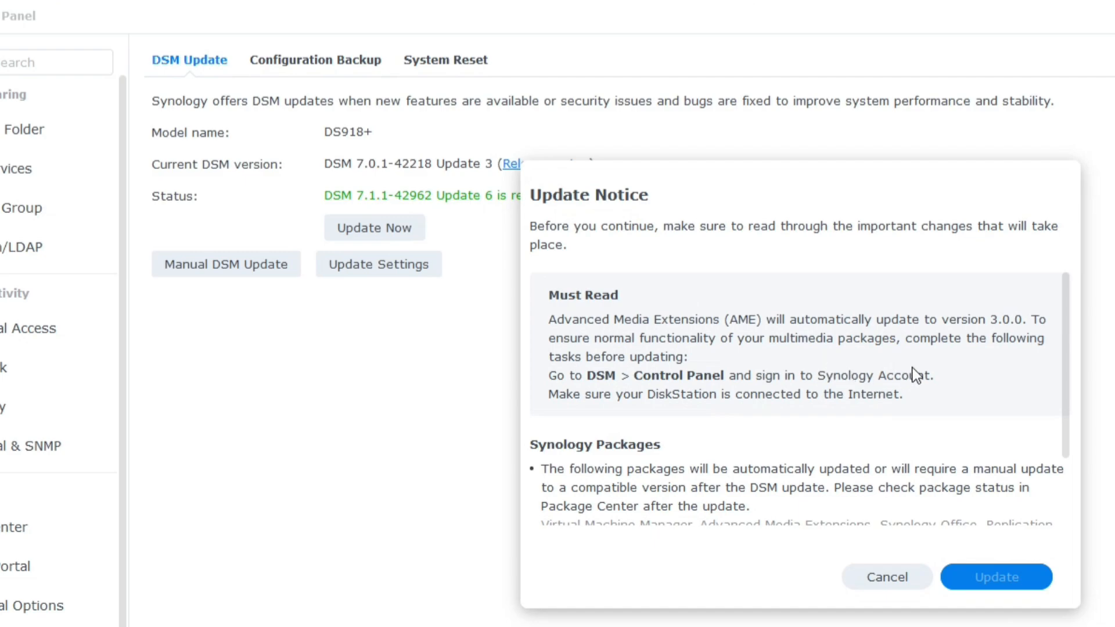
scroll(down, 3)
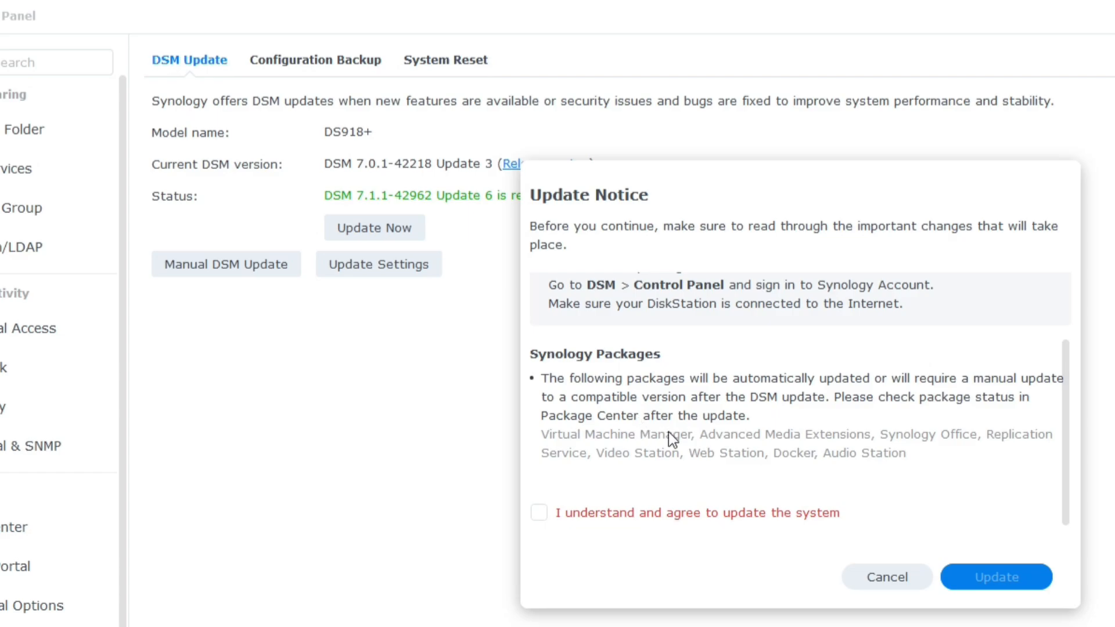
mouse_move(858, 455)
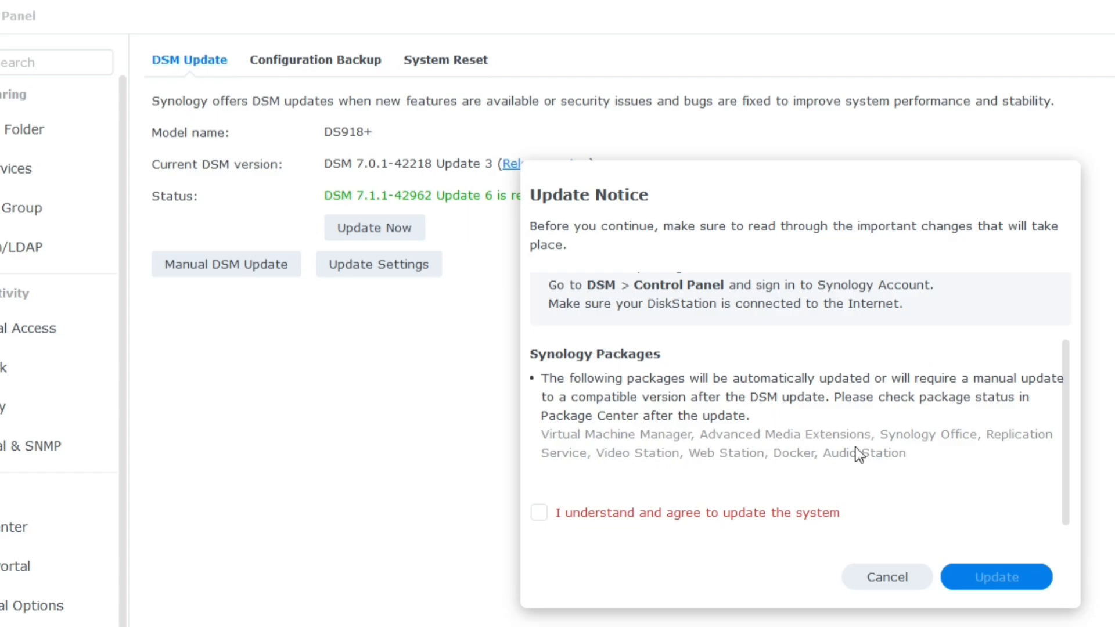
click(539, 512)
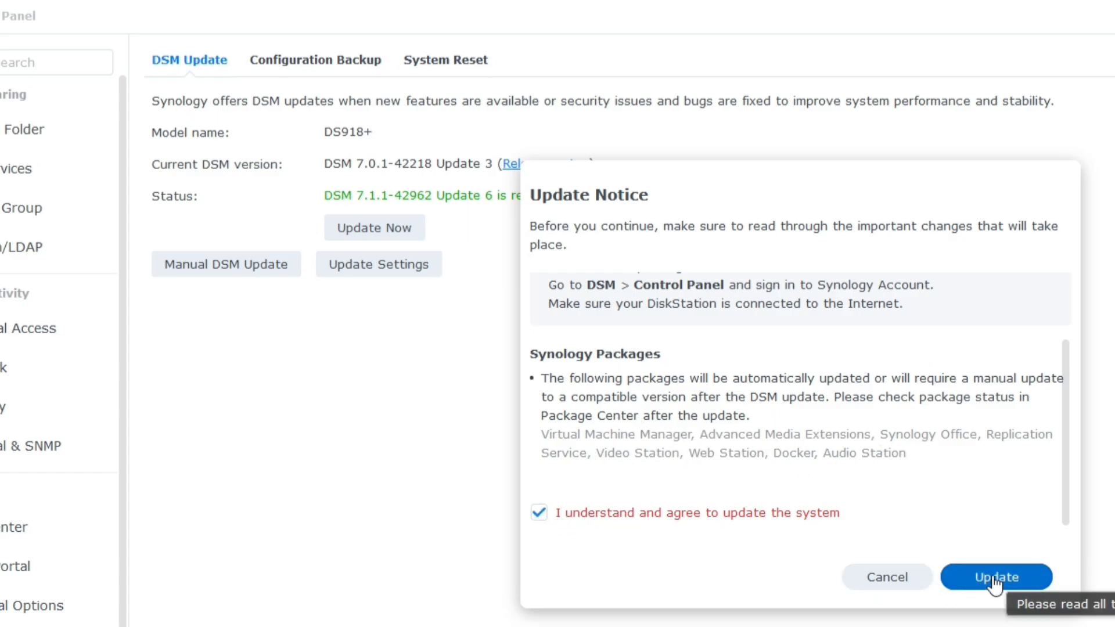
click(995, 577)
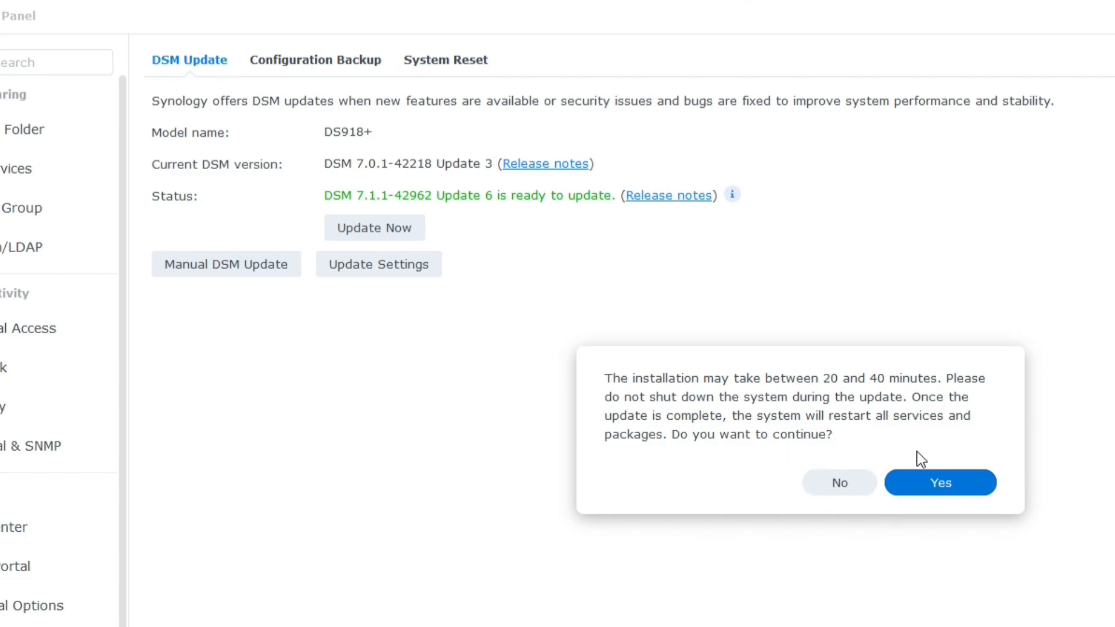
click(939, 481)
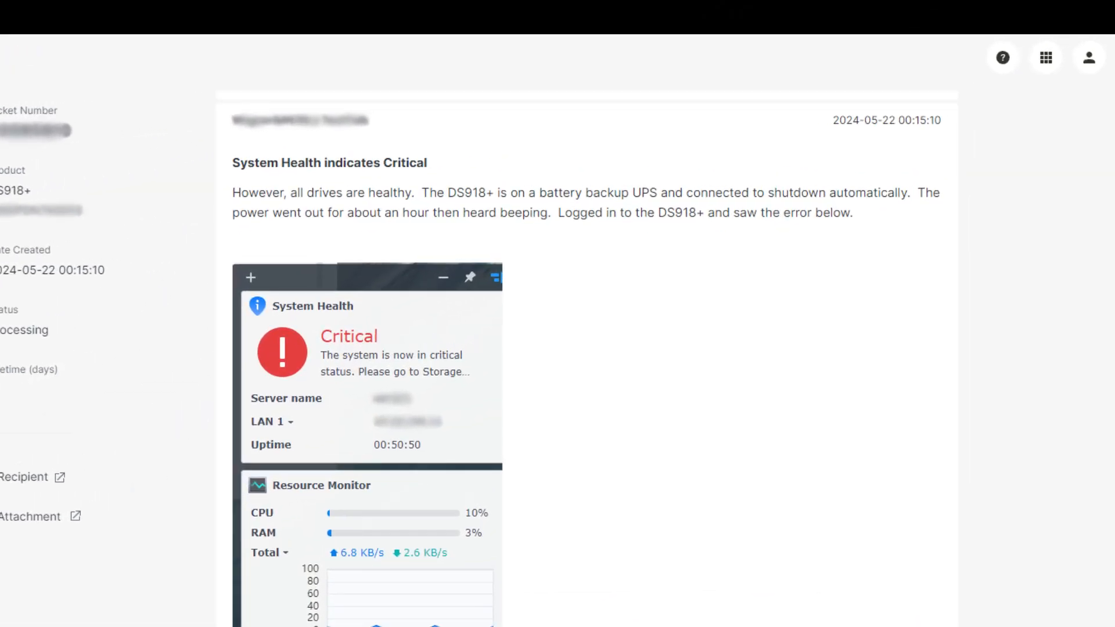
scroll(down, 3)
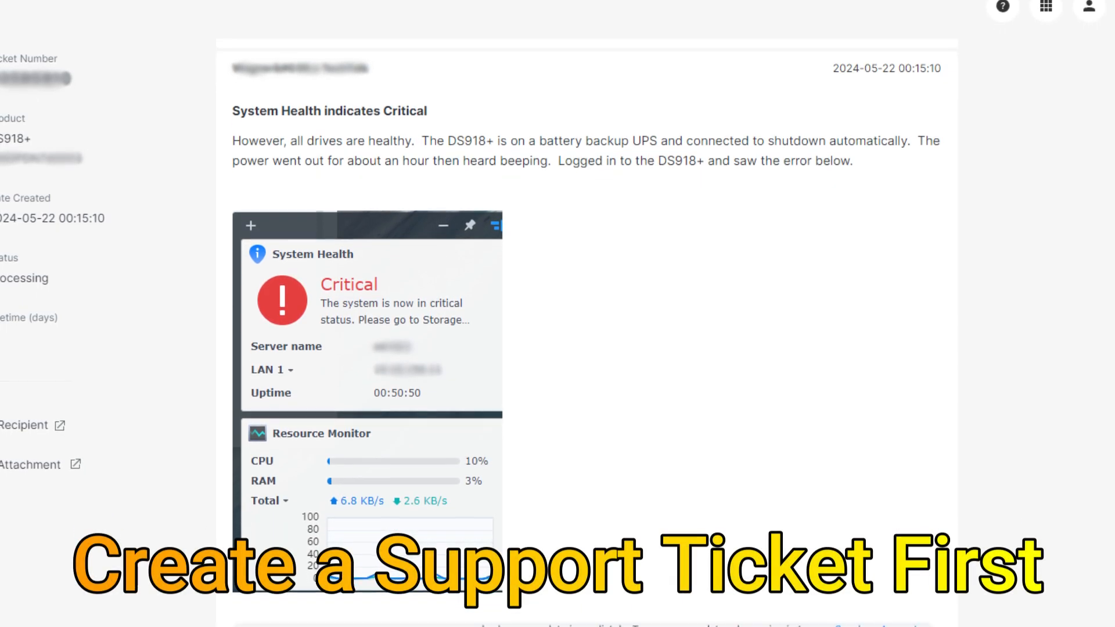
scroll(down, 3)
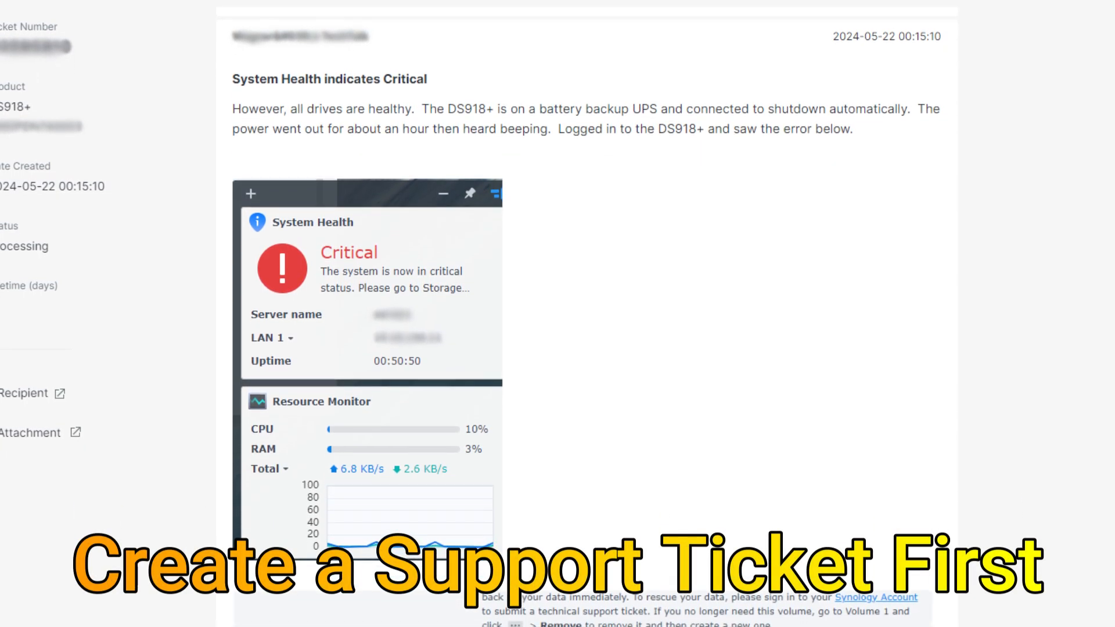
scroll(down, 3)
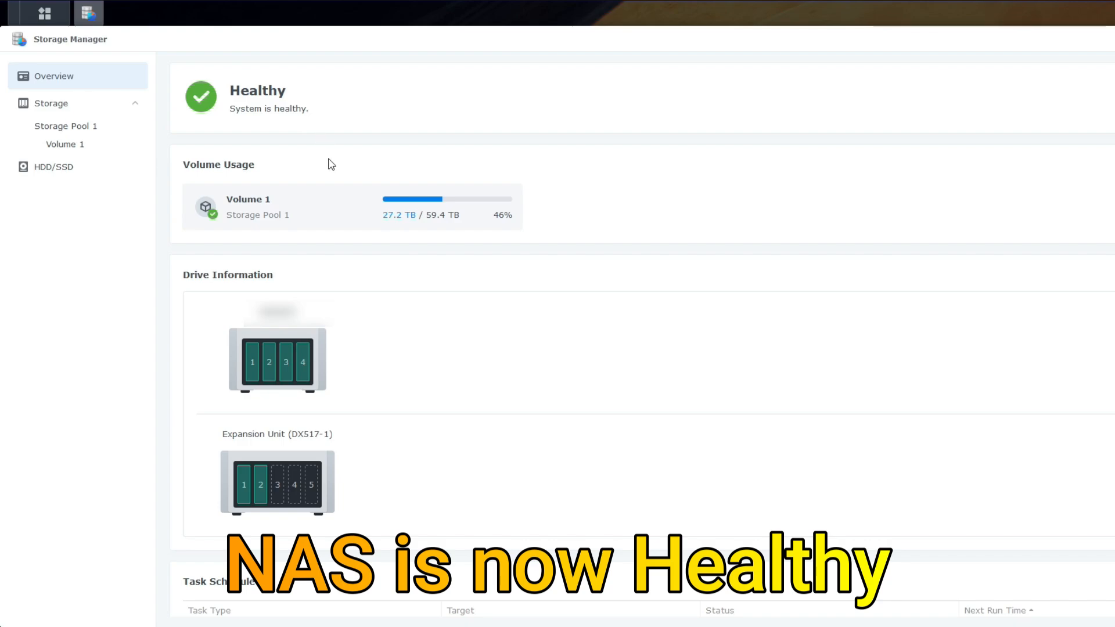
mouse_move(460, 233)
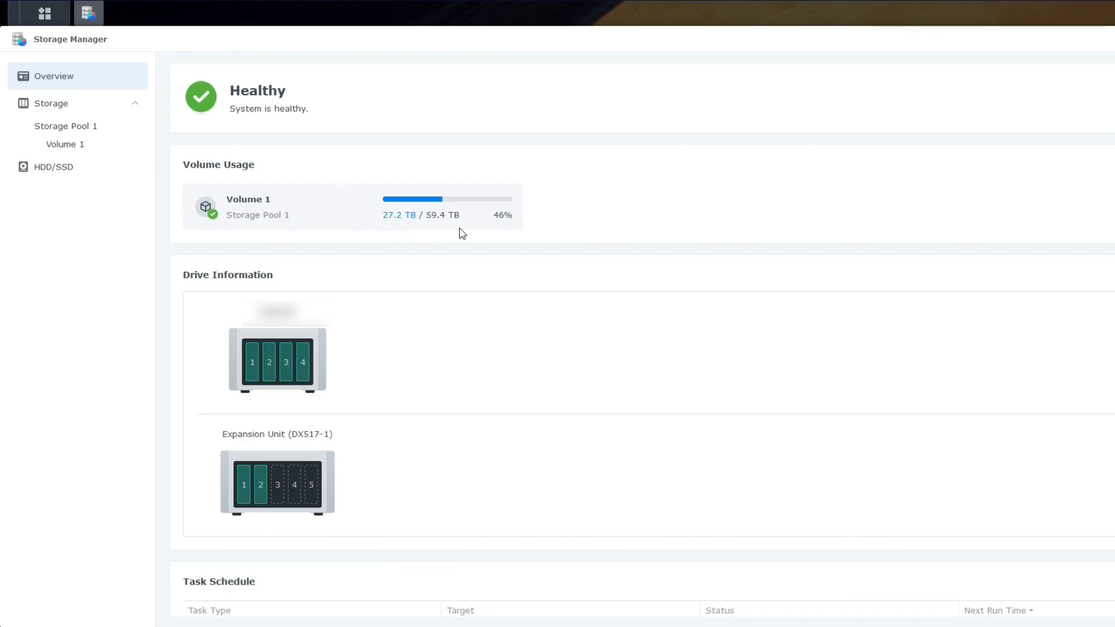
mouse_move(446, 232)
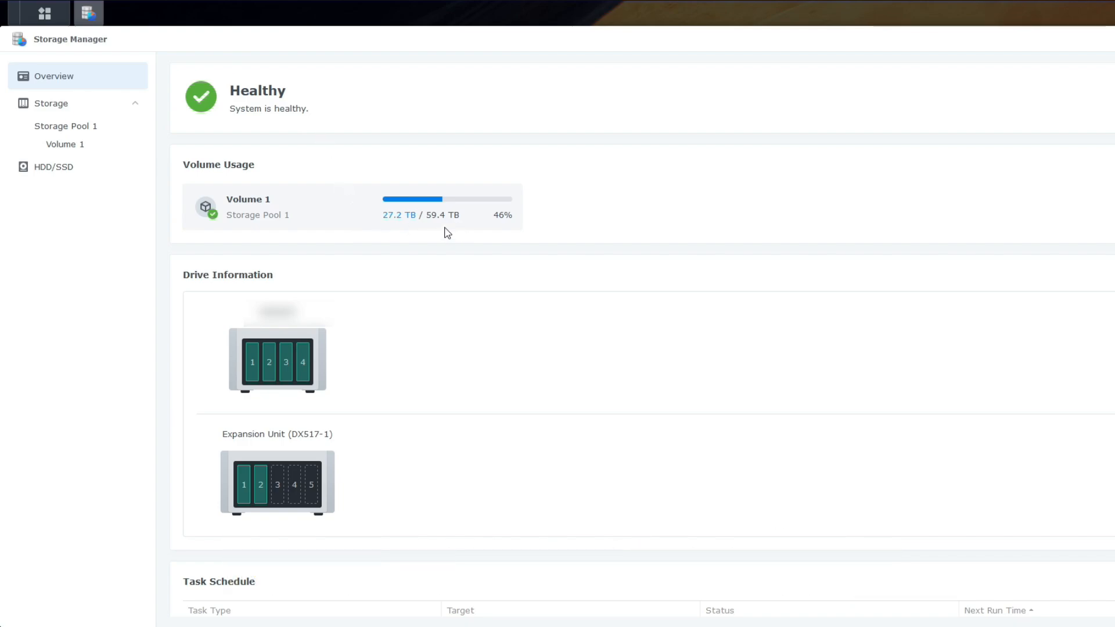
mouse_move(74, 125)
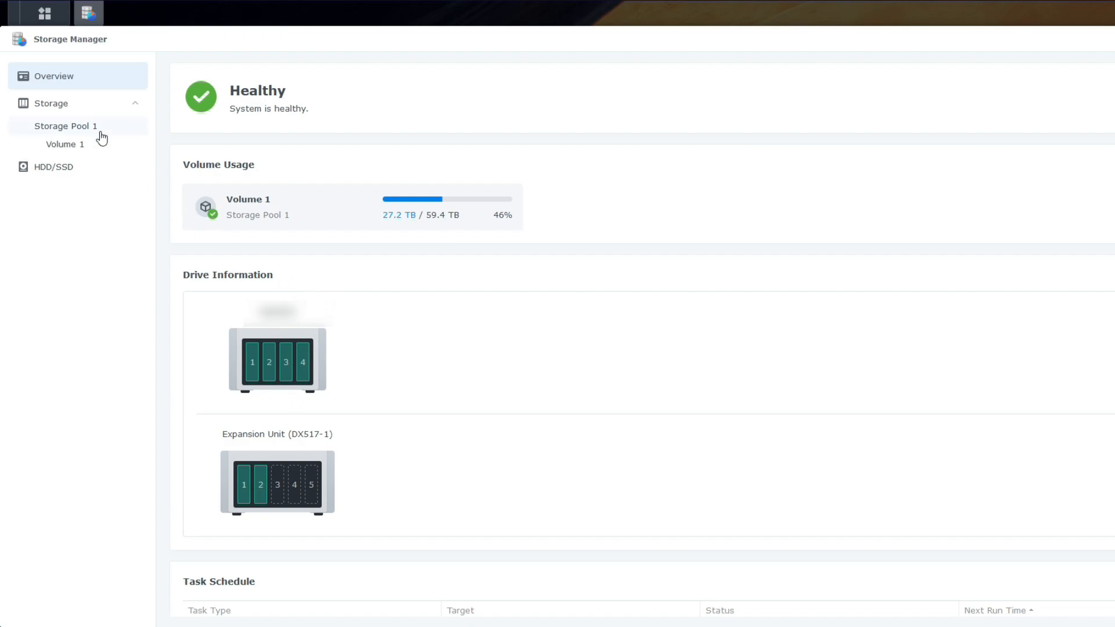
mouse_move(74, 113)
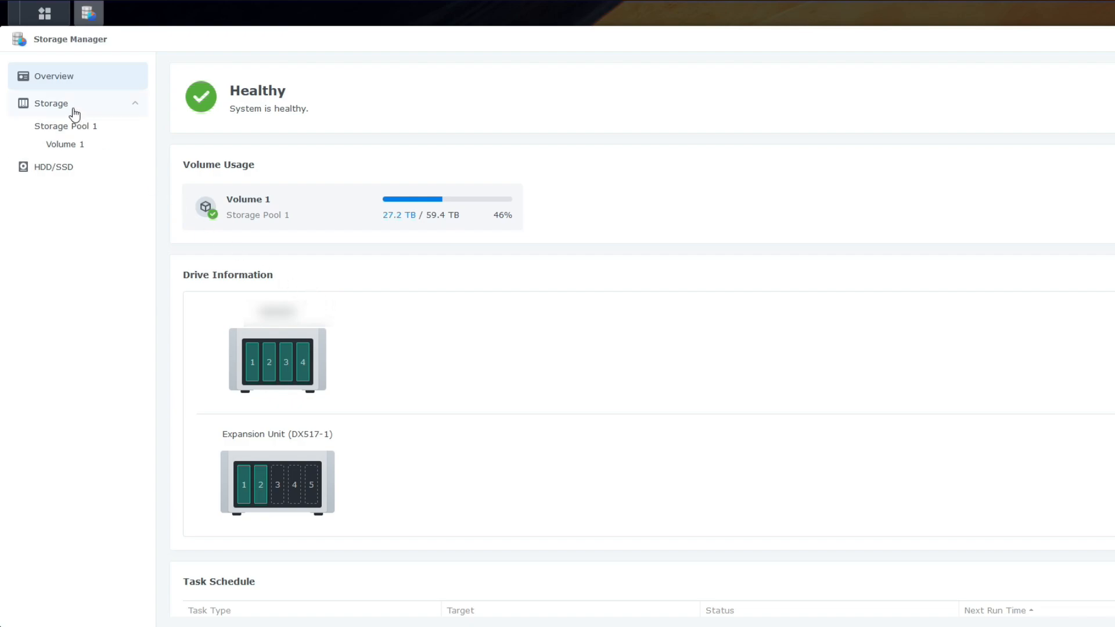
click(65, 126)
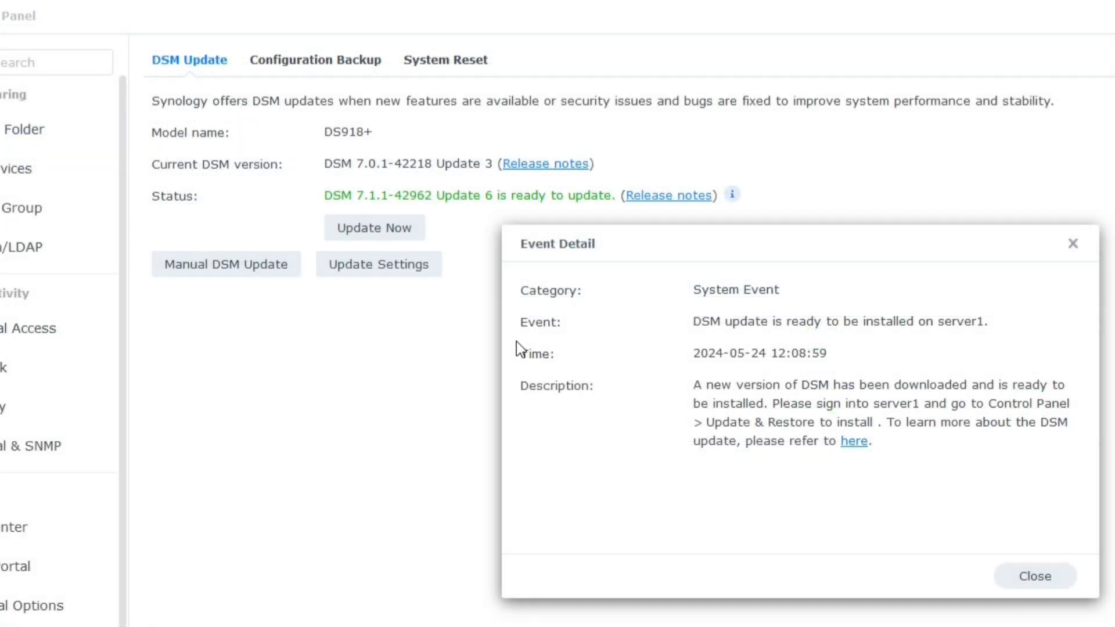
Dismiss the Event Detail dialog and start Update Now for DSM 7.1.1-42962 Update 6
click(1034, 576)
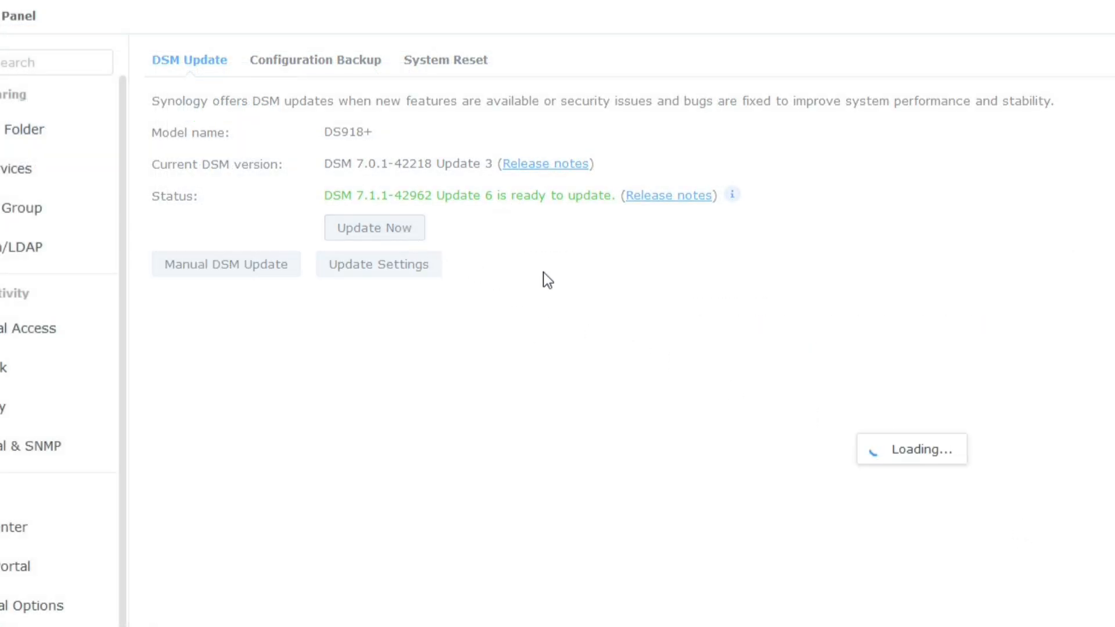
click(374, 227)
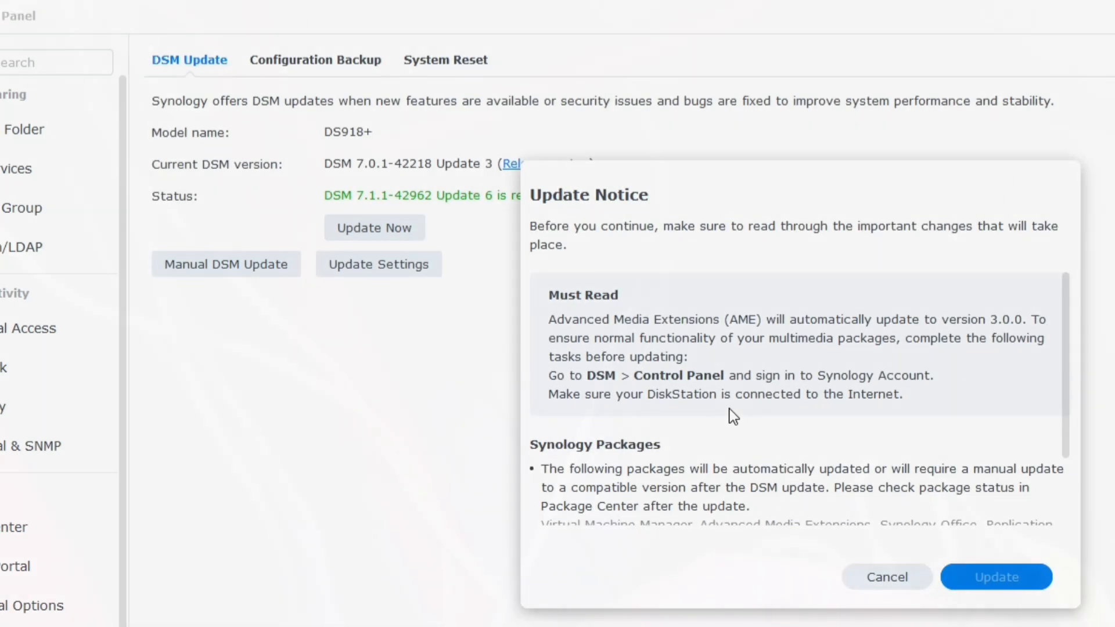